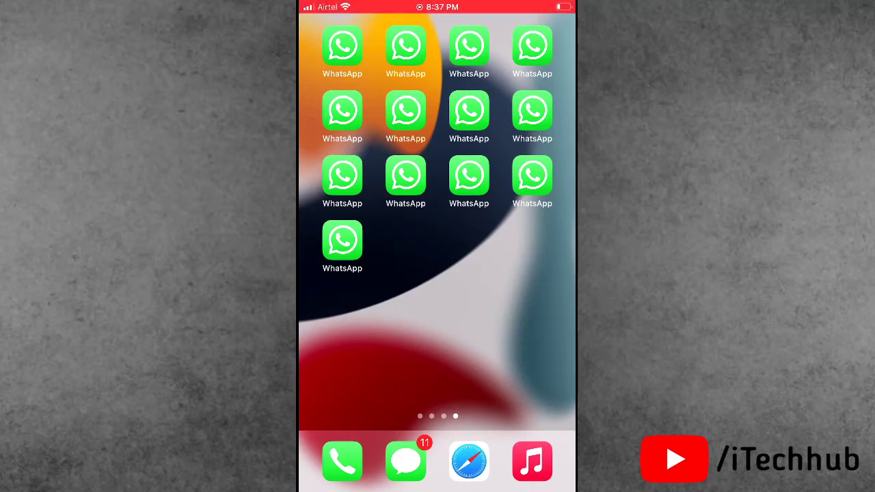
Swipe across the Home Screen pages to reach and launch Snapchat's camera screen.
scroll("left", 3)
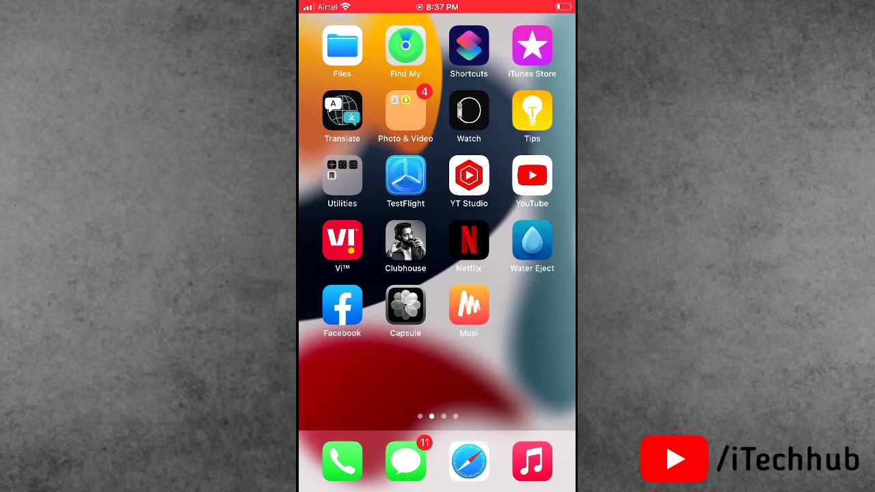
scroll("left", 3)
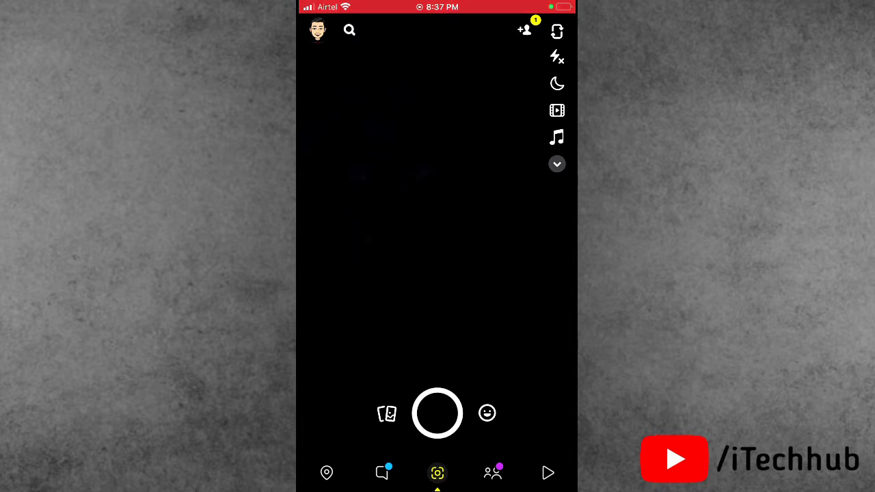
Go from the profile into Settings and reach the Snapchat Support help centre.
left_click(319, 30)
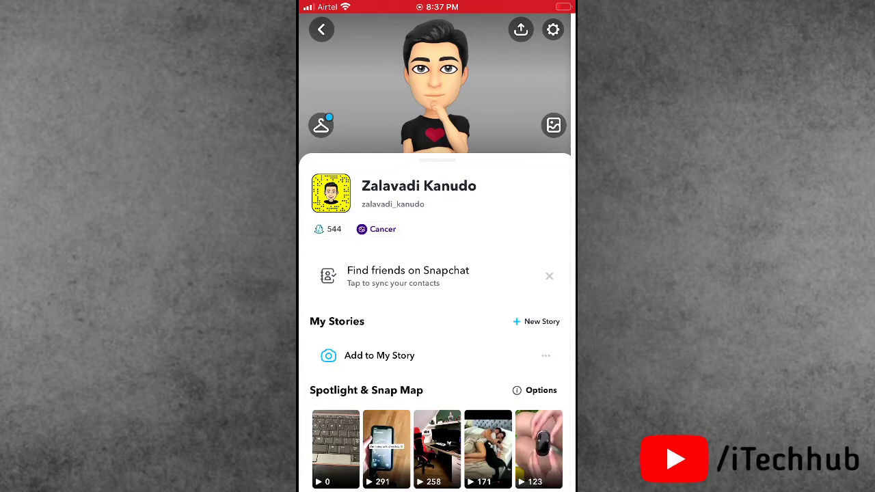
left_click(552, 28)
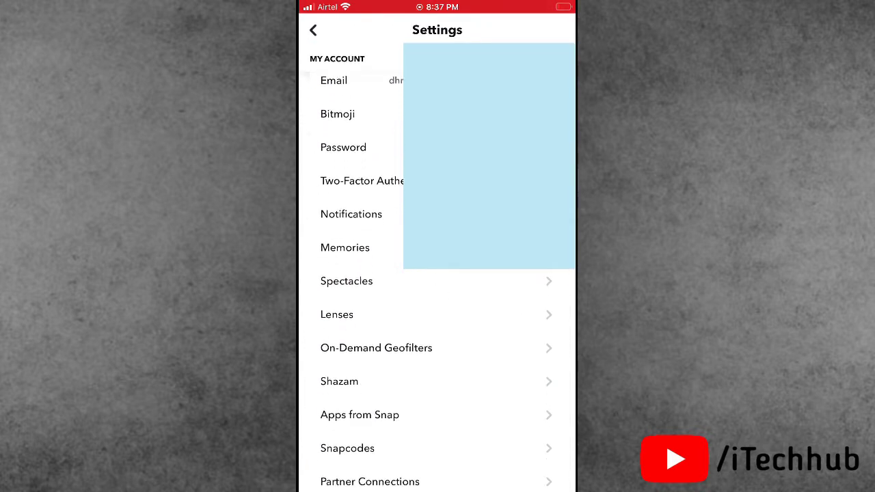
scroll("down", 3)
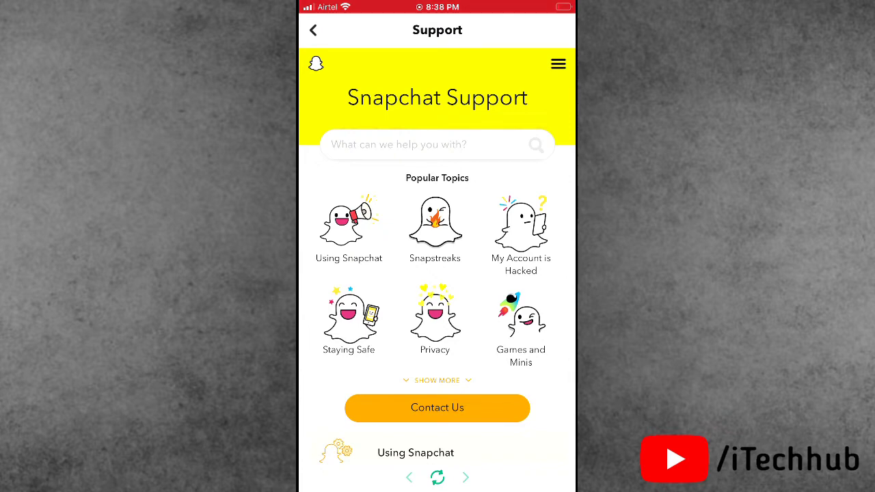
Expand My Account & Security and open its Delete My Account help article.
scroll("down", 3)
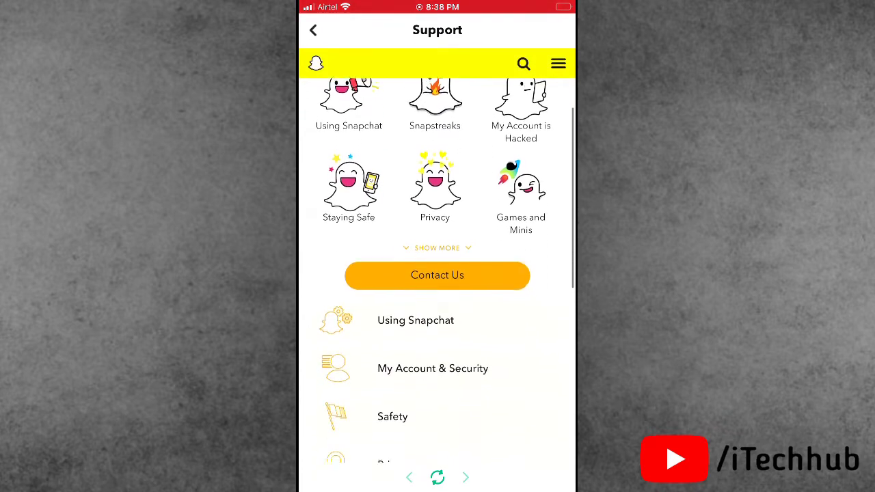
scroll("down", 3)
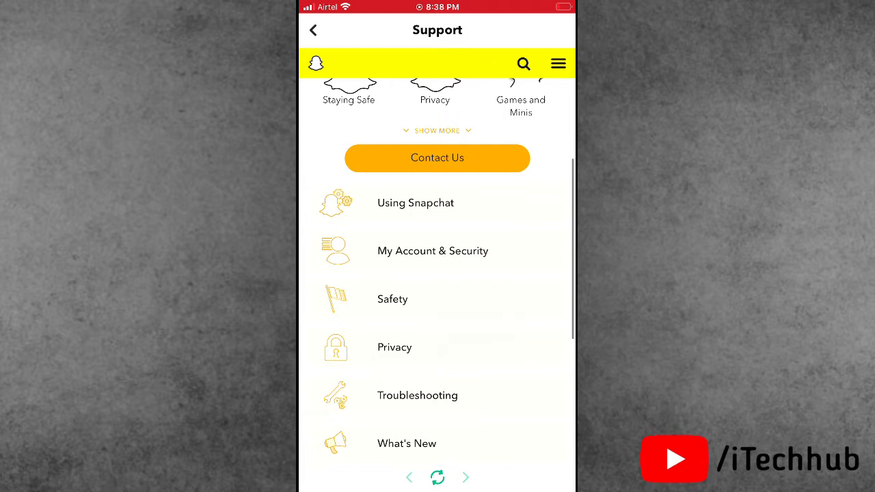
left_click(432, 251)
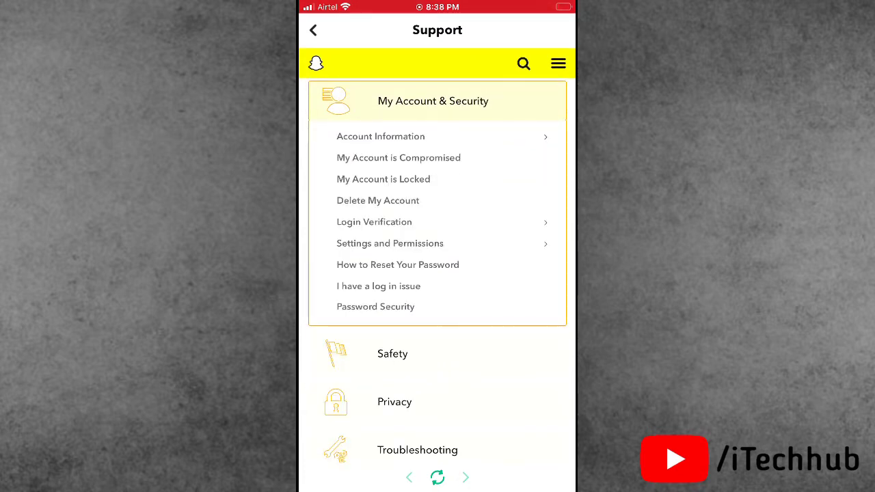
left_click(377, 199)
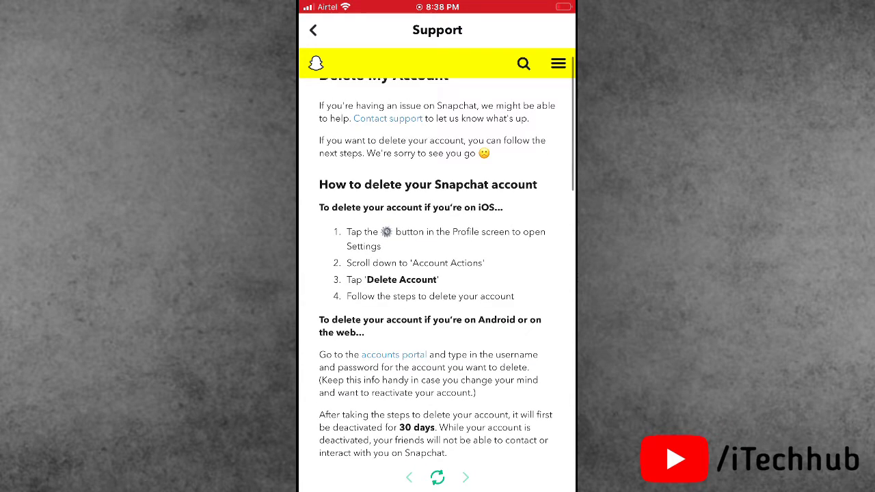
Follow the article's 'accounts portal' link to the Delete Account page with username prefilled.
scroll("down", 3)
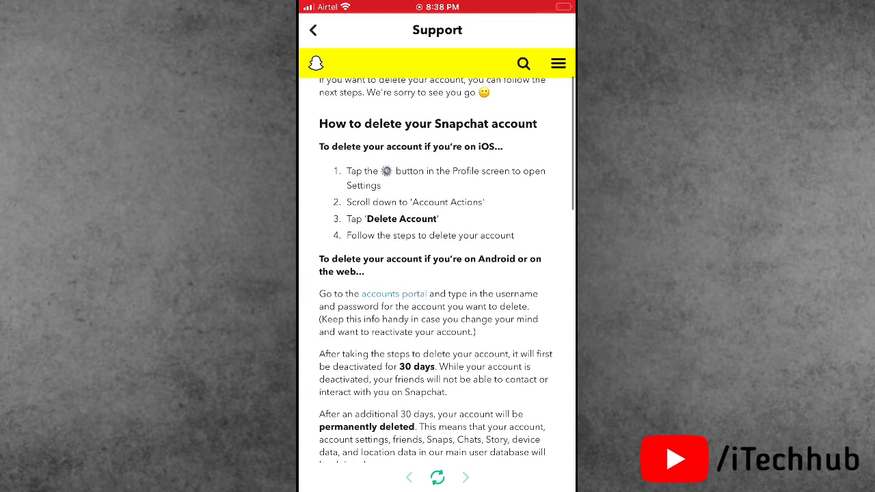
scroll("down", 3)
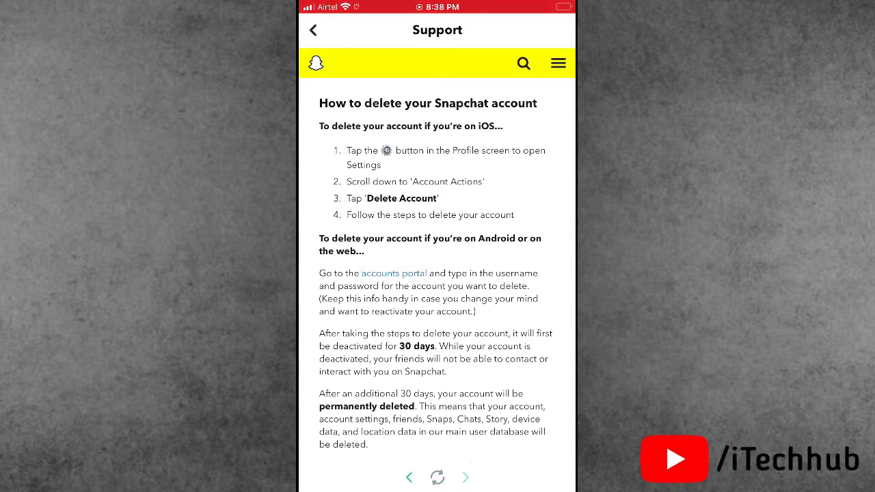
left_click(393, 273)
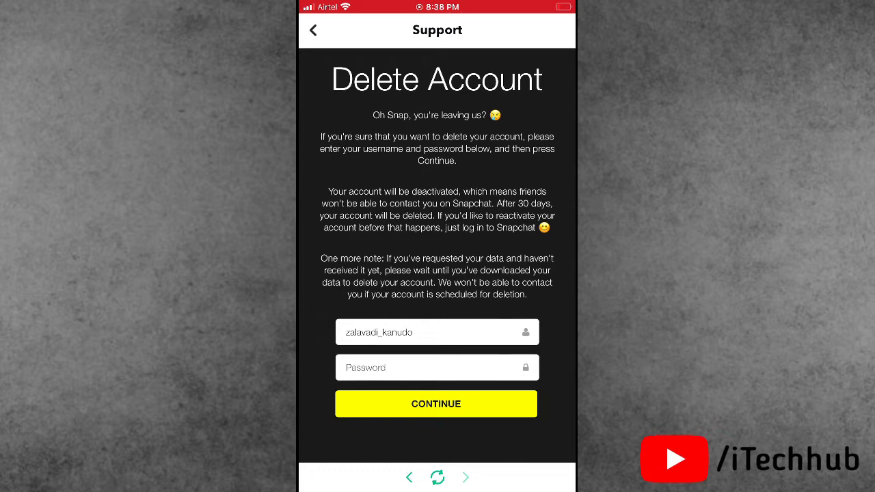
Exit Snapchat from the Delete Account page back to the iOS Home Screen.
left_click(436, 366)
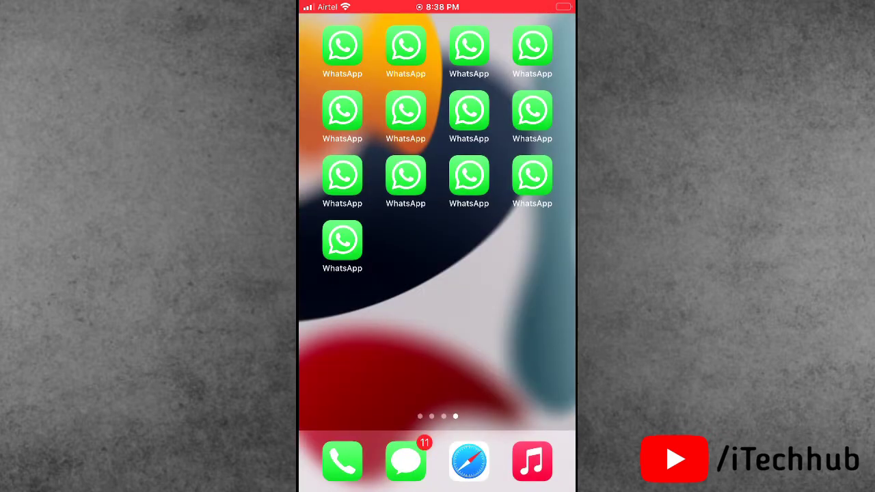
scroll("left", 3)
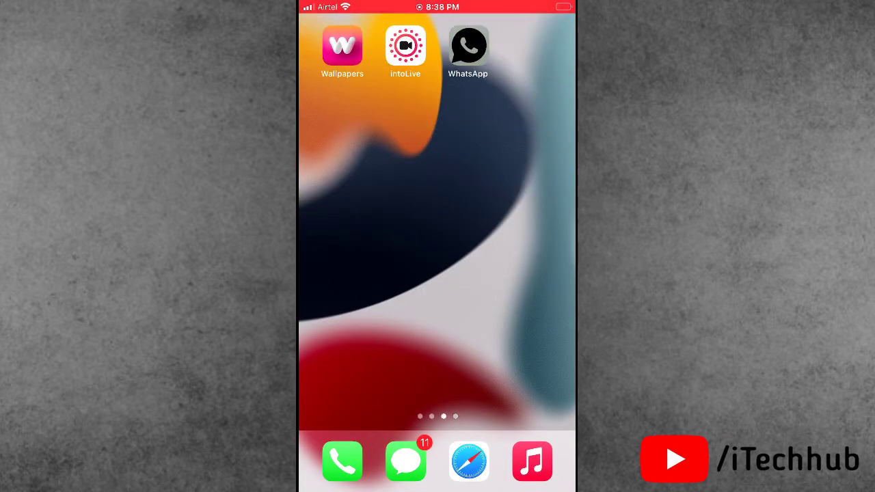